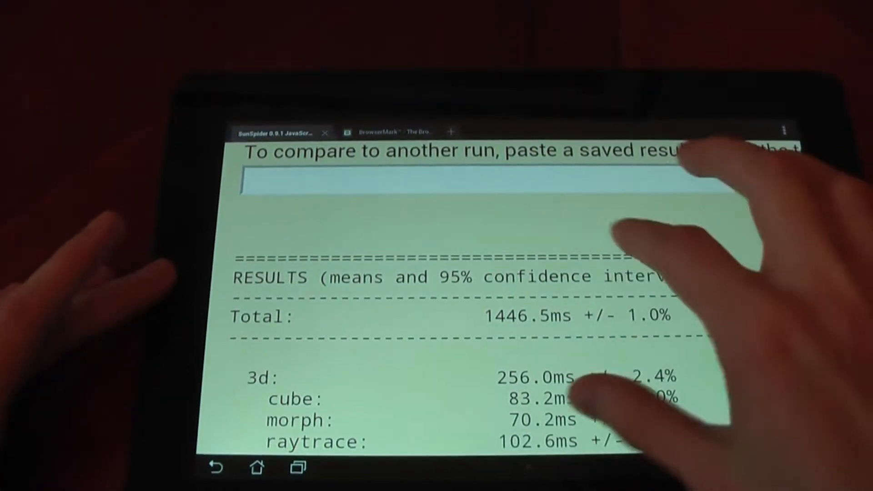
Step: Leave the stock browser and launch Chrome to view its benchmark results
left_click(260, 466)
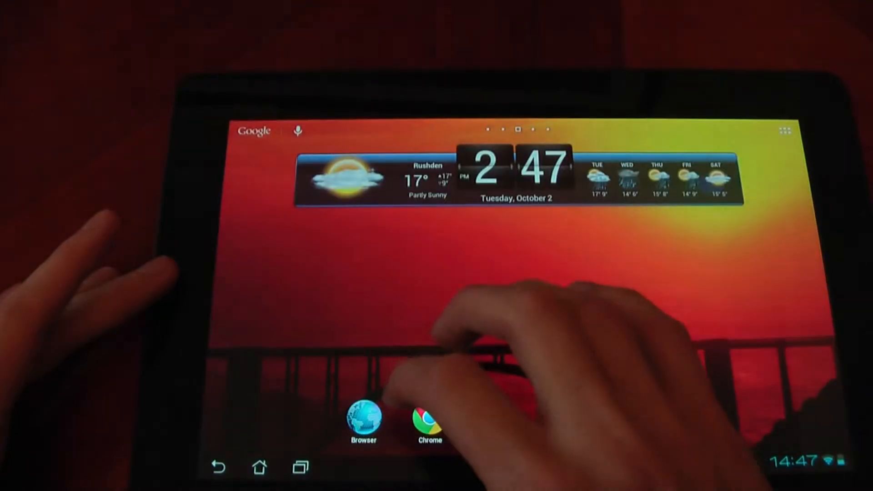
left_click(429, 418)
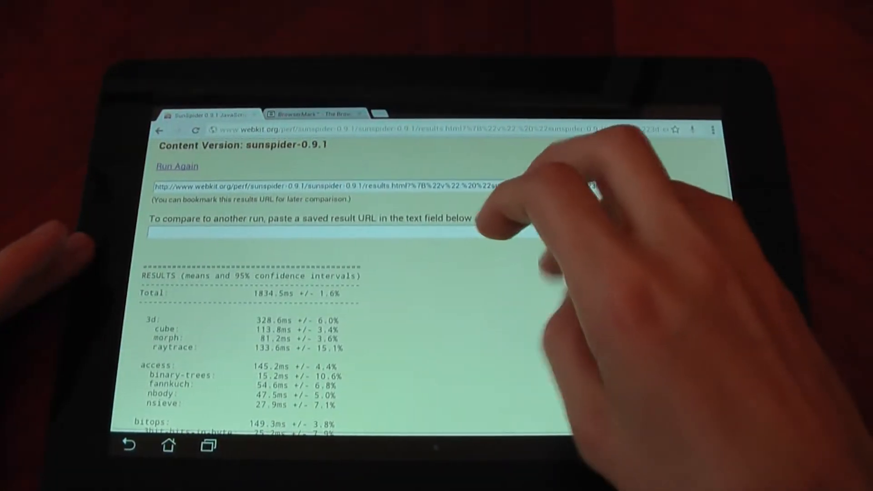
scroll("down", 3)
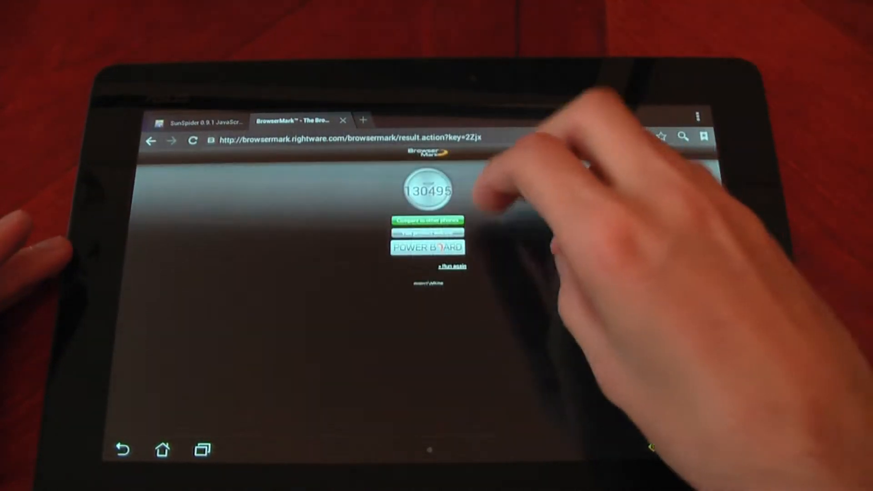
left_click(162, 448)
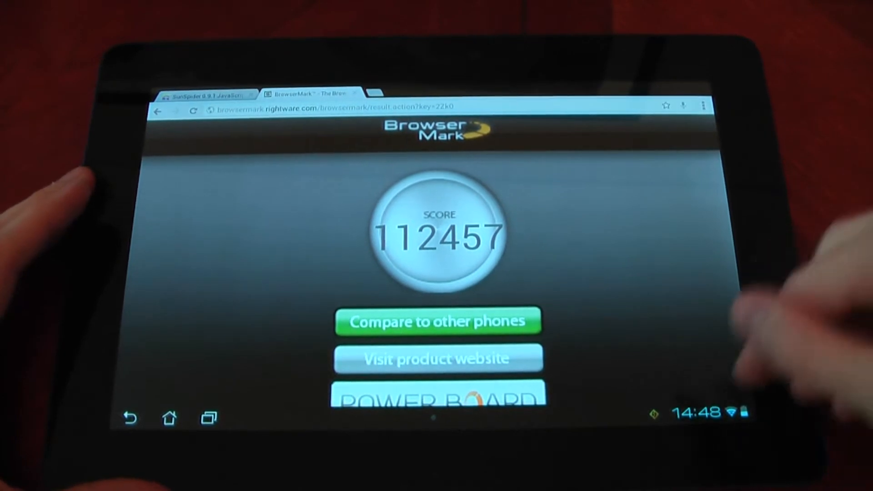
left_click(696, 412)
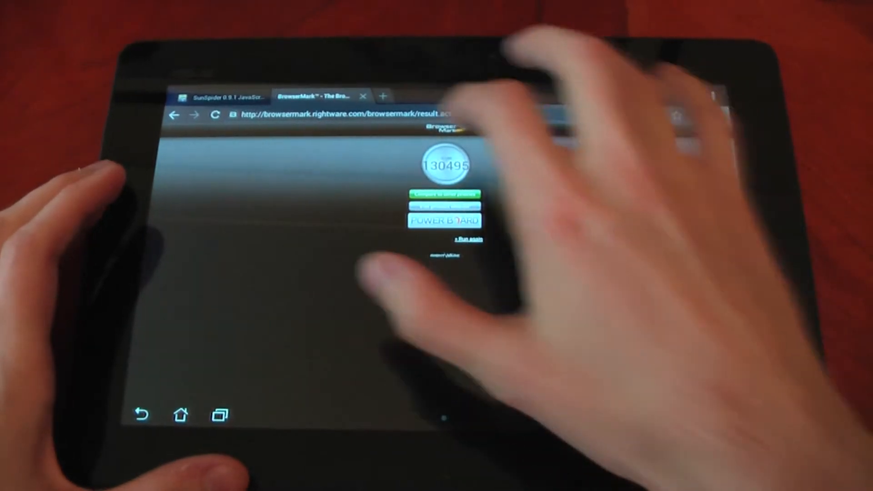
left_click(225, 96)
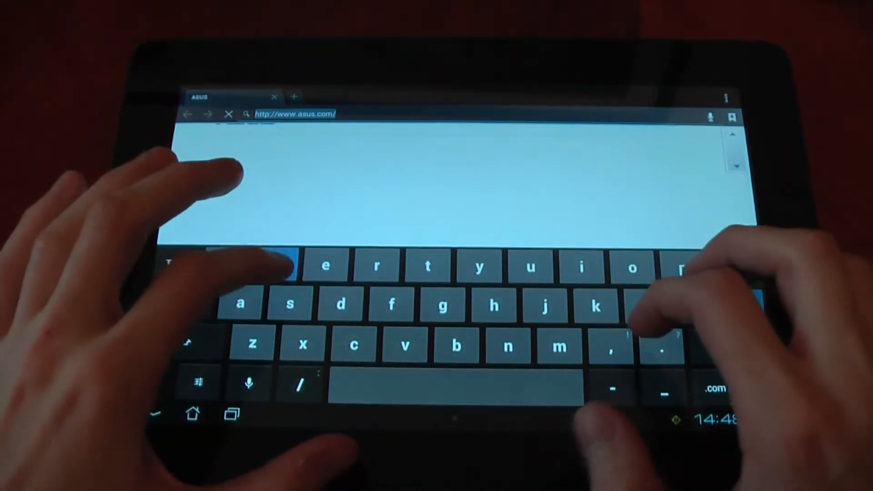
type("ww.engad")
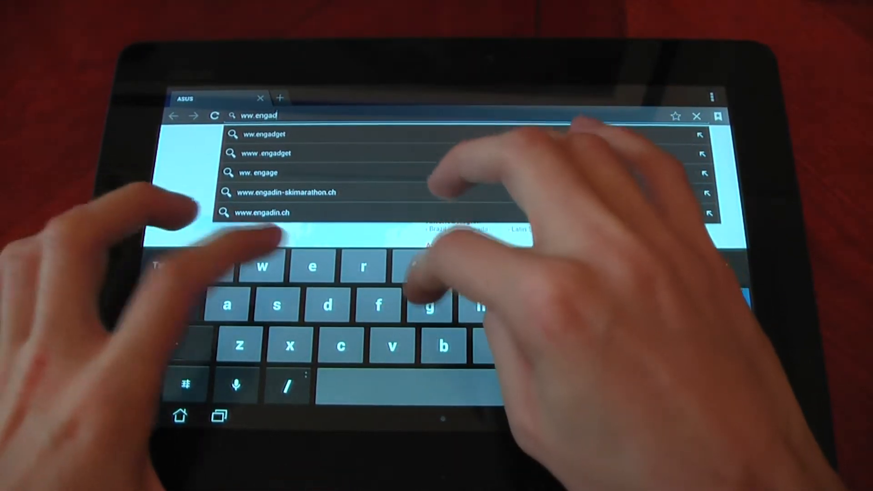
type("g")
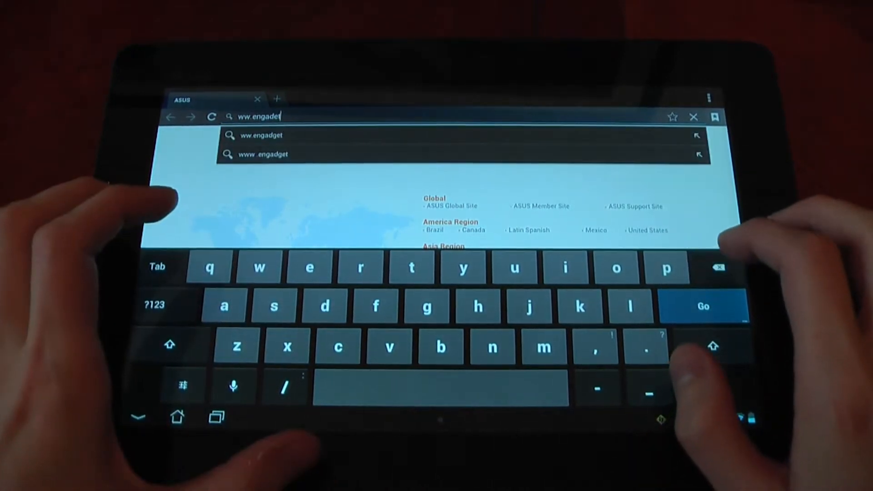
left_click(693, 117)
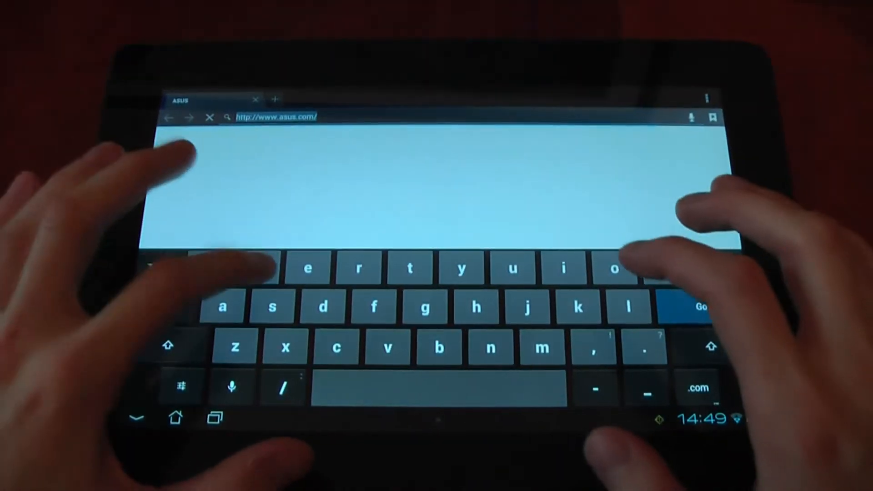
type("www")
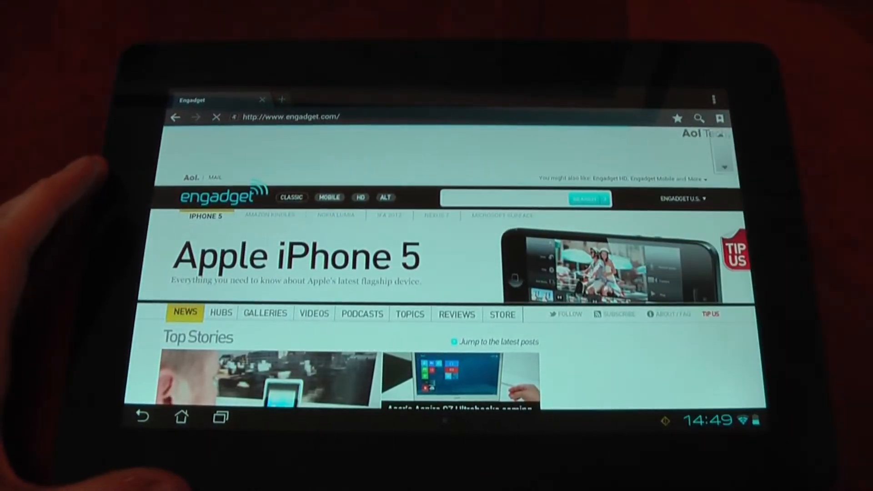
Step: Scroll down Engadget to the Motorola RAZR i story, then switch toward Chrome
scroll("down", 3)
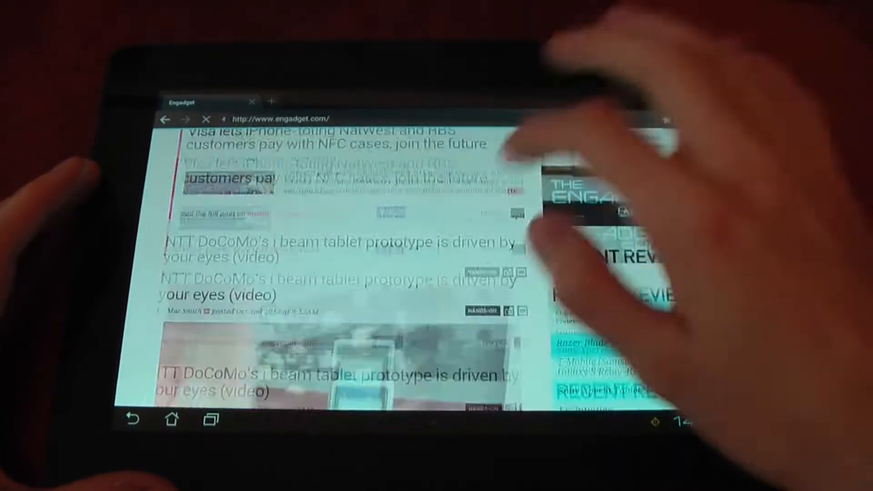
scroll("down", 3)
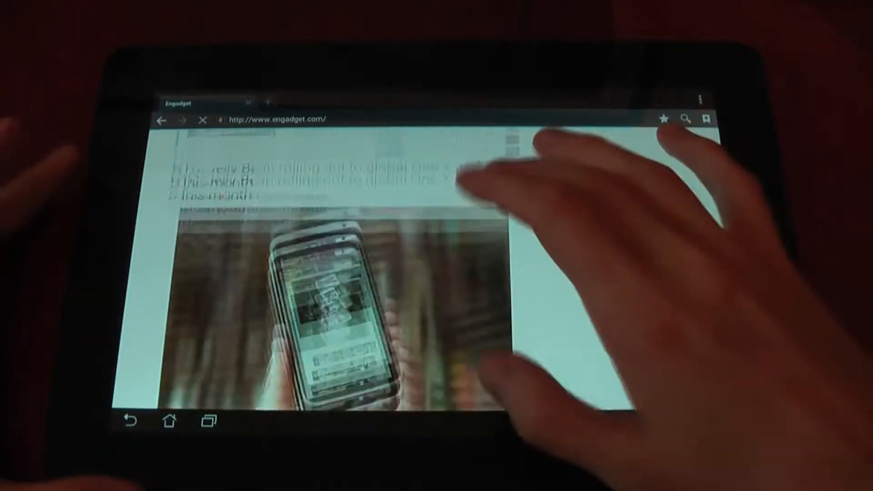
scroll("down", 3)
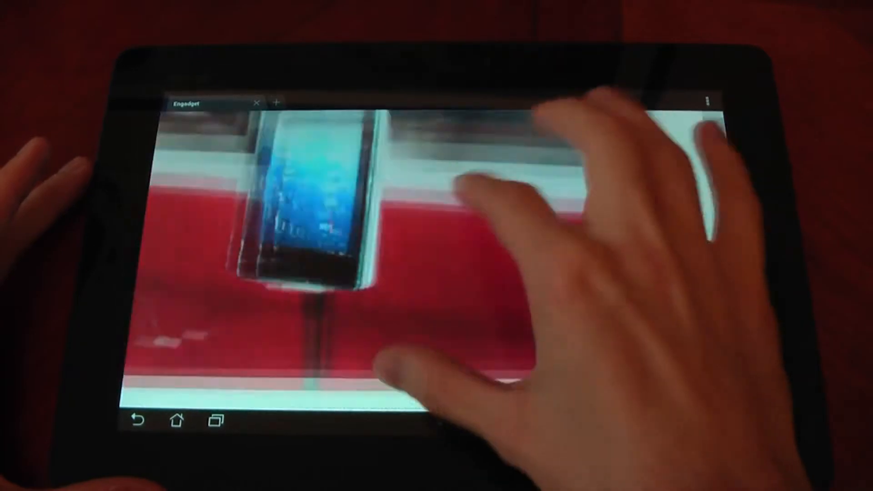
scroll("down", 3)
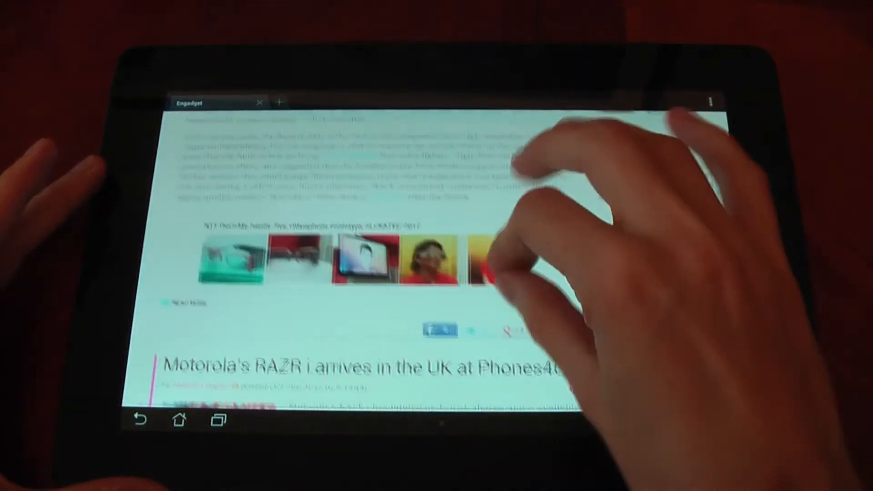
left_click(179, 421)
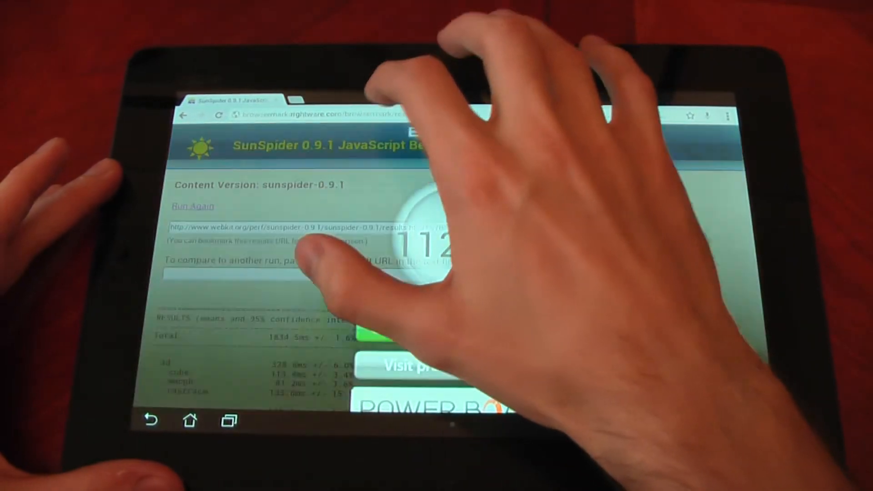
Step: Enter an address in Chrome's omnibox and load Engadget from the suggestions
type("youtube.com")
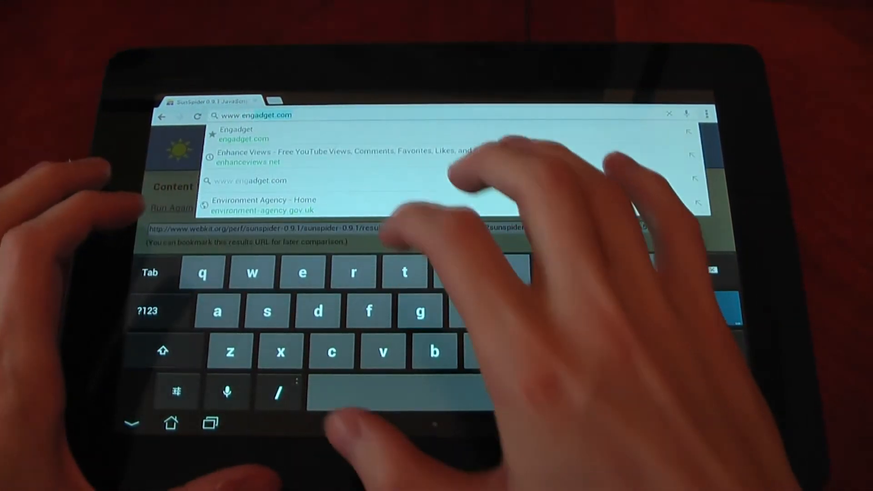
left_click(238, 134)
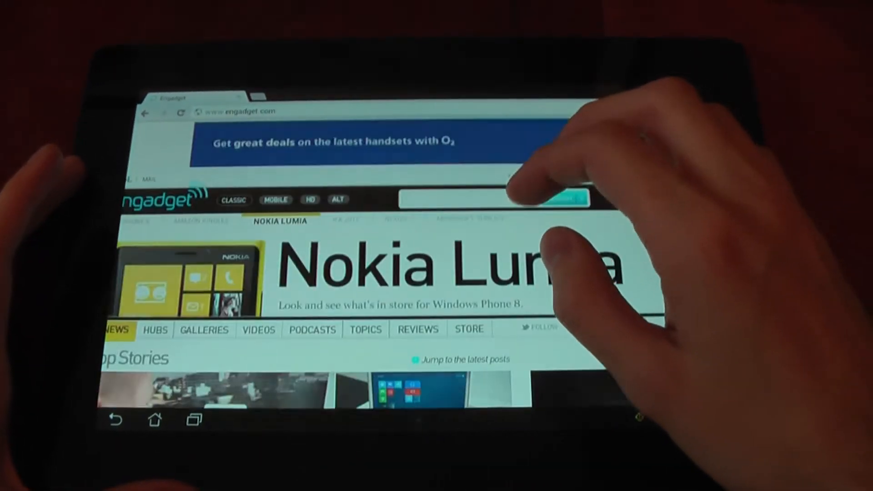
Step: Scroll down Chrome's Engadget page to the HTC One X+ UK hands-on story
scroll("down", 3)
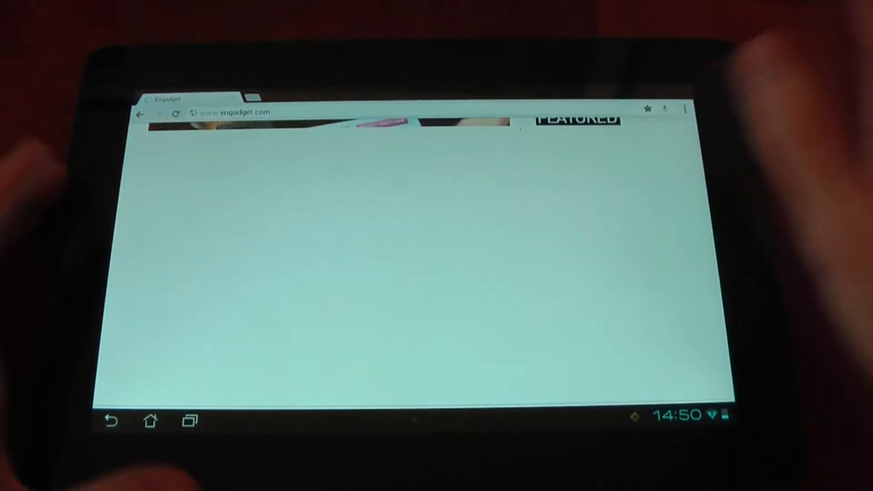
scroll("down", 3)
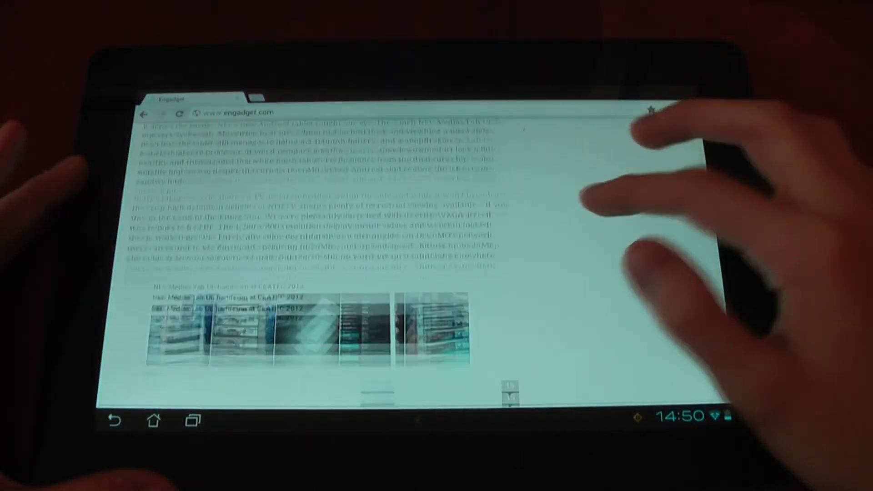
scroll("down", 3)
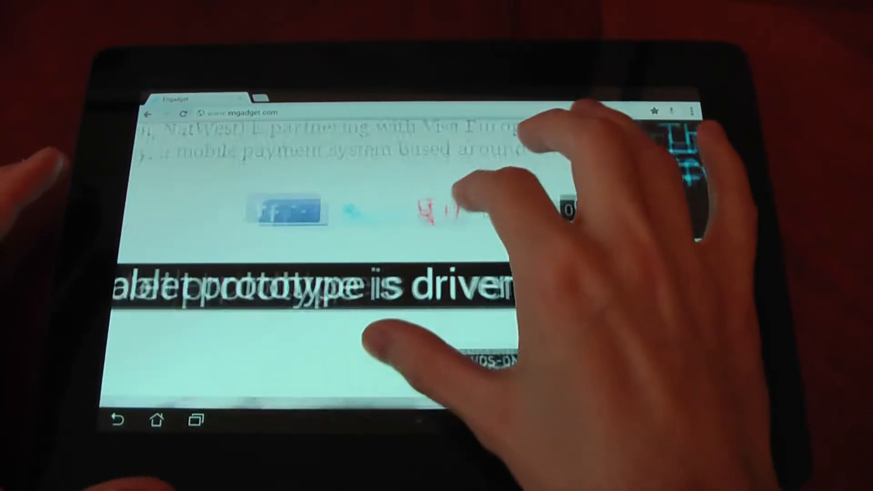
scroll("down", 3)
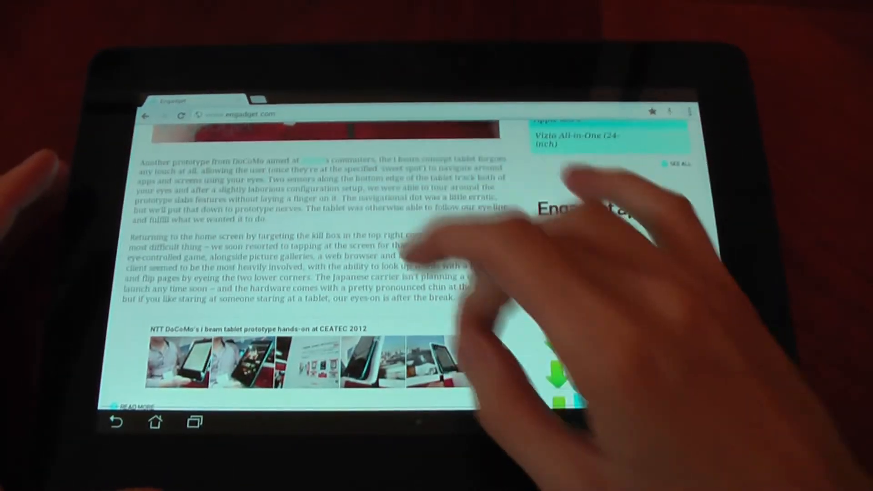
scroll("down", 3)
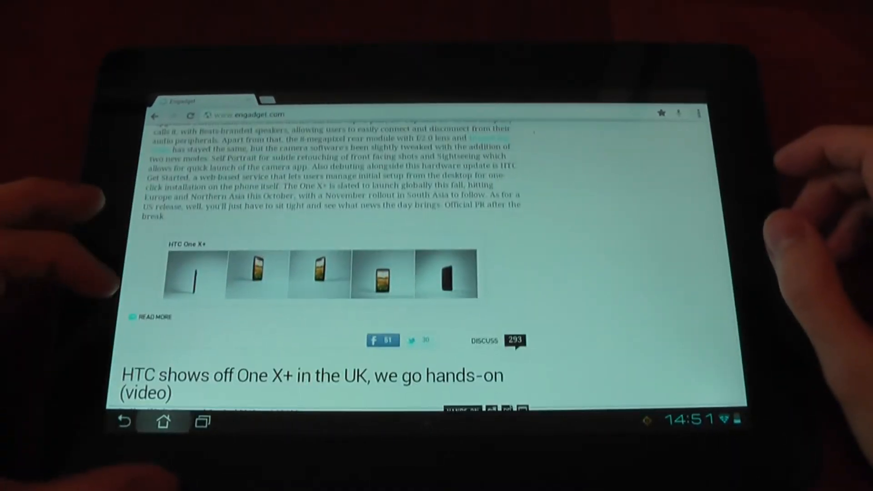
Step: Return to the stock browser and load the GSMArena home page from the 'gsm' suggestion
left_click(192, 424)
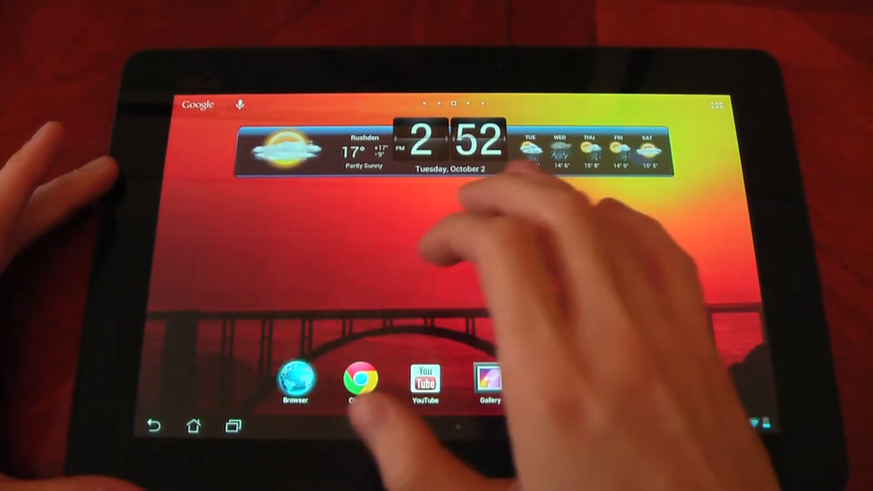
left_click(362, 383)
type("www.")
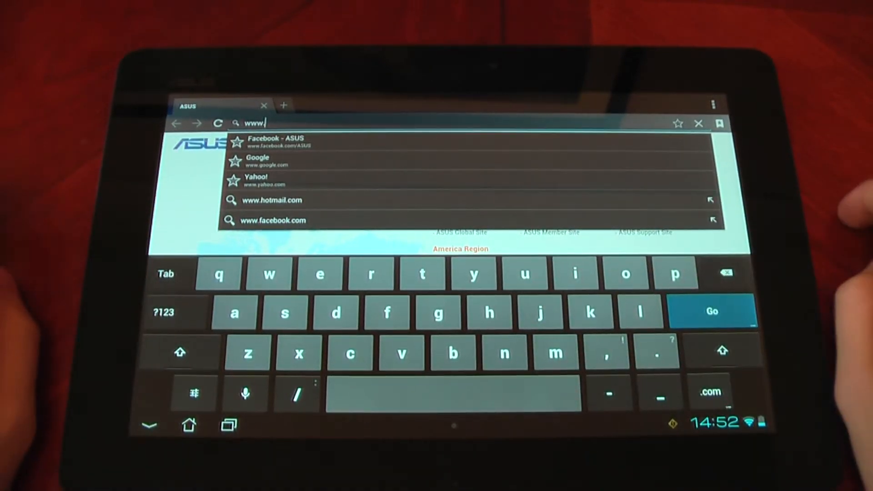
type("gsm")
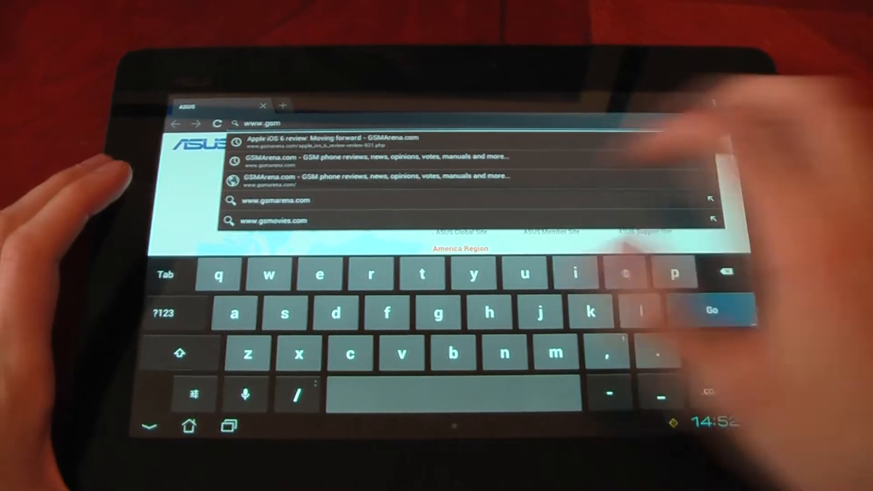
left_click(275, 200)
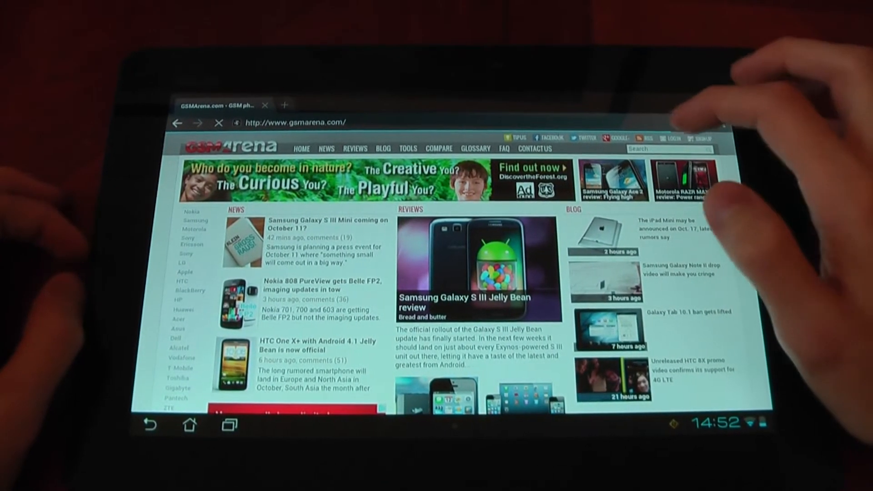
scroll("down", 3)
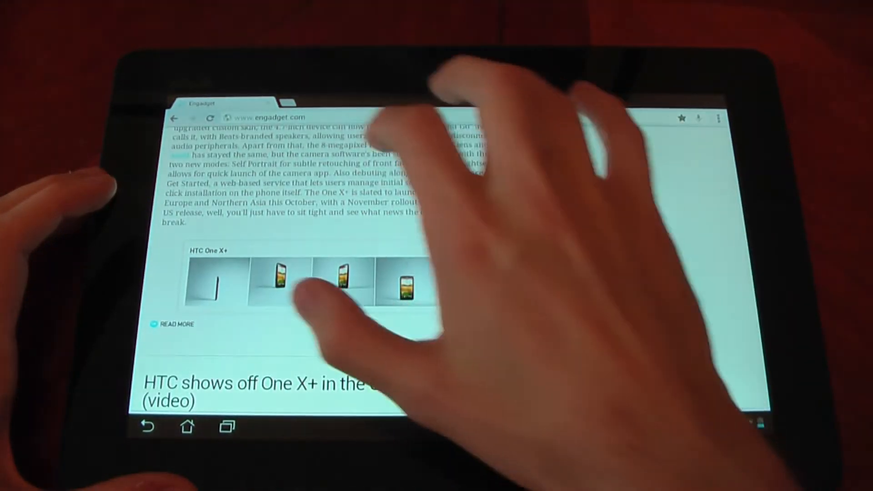
Step: Load the GSMArena home page in Chrome from the omnibox suggestions and scroll it
type("www.youtube.com")
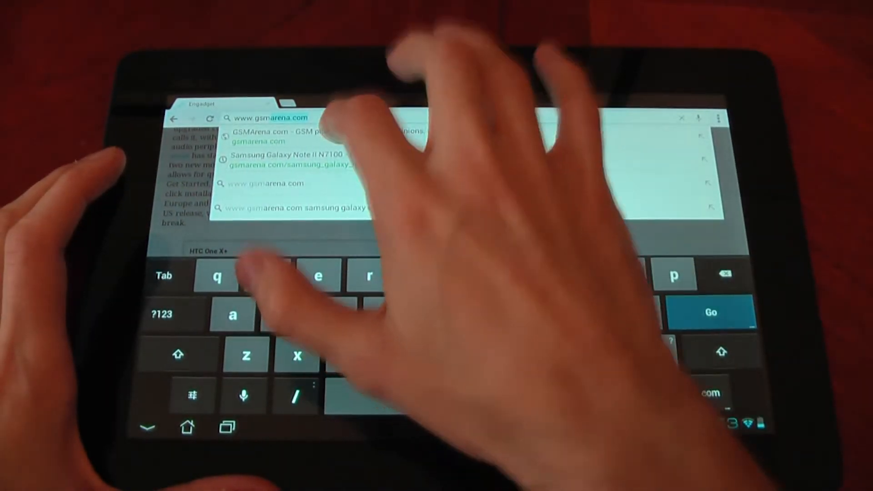
left_click(710, 312)
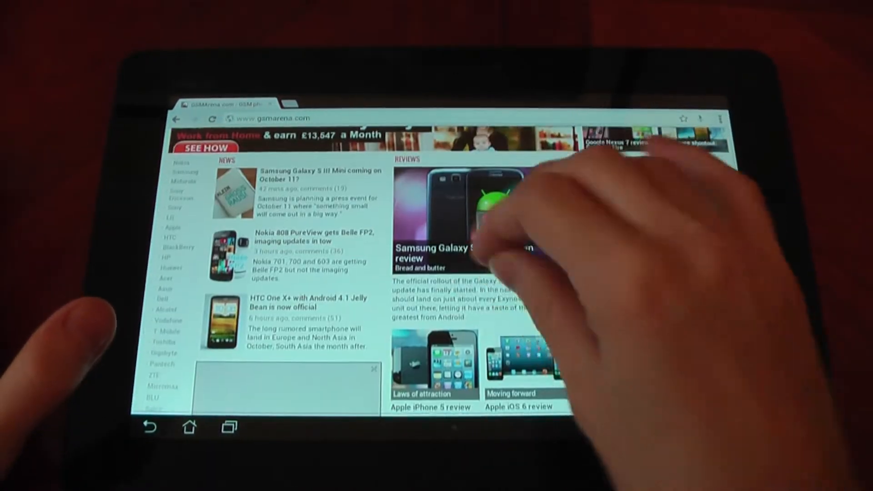
scroll("down", 3)
type("www.te")
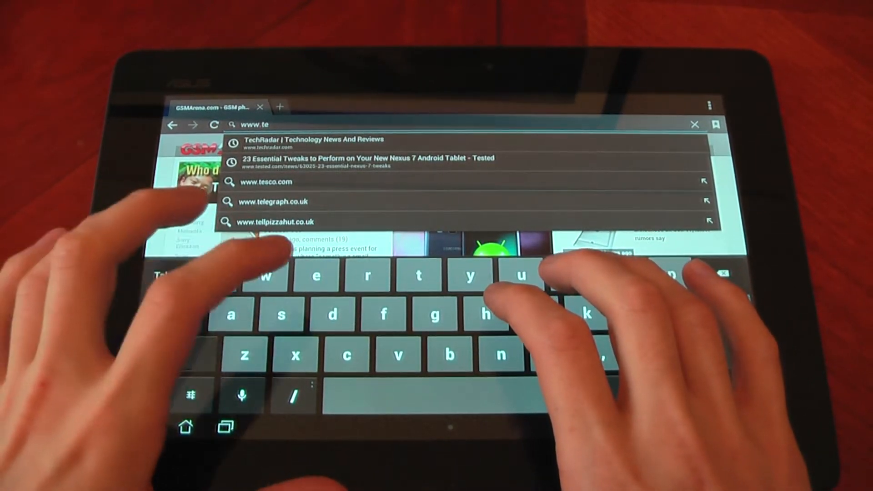
left_click(275, 202)
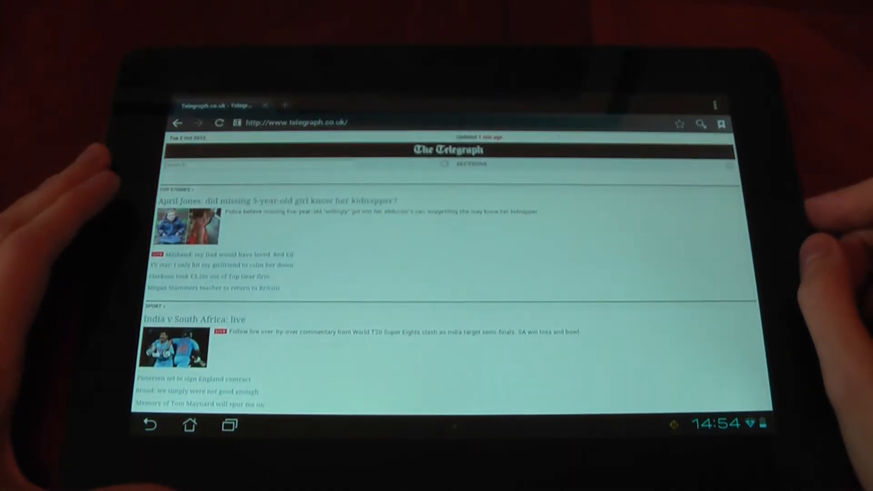
left_click(716, 105)
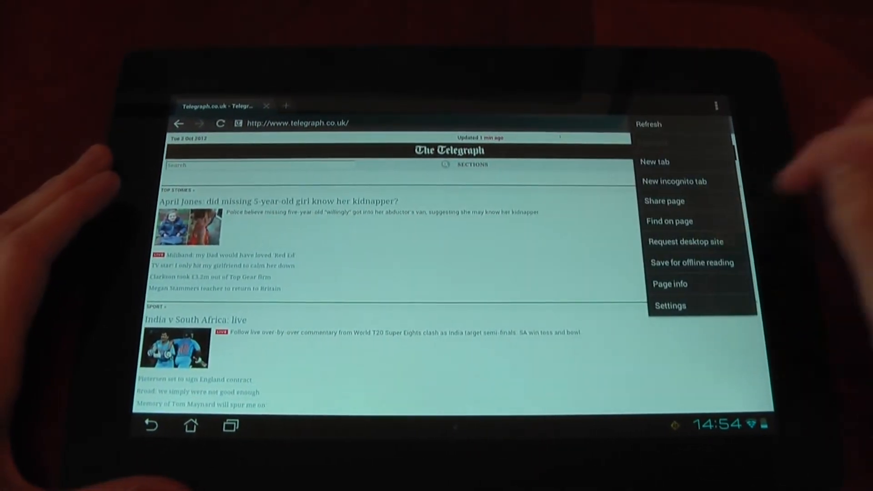
left_click(648, 124)
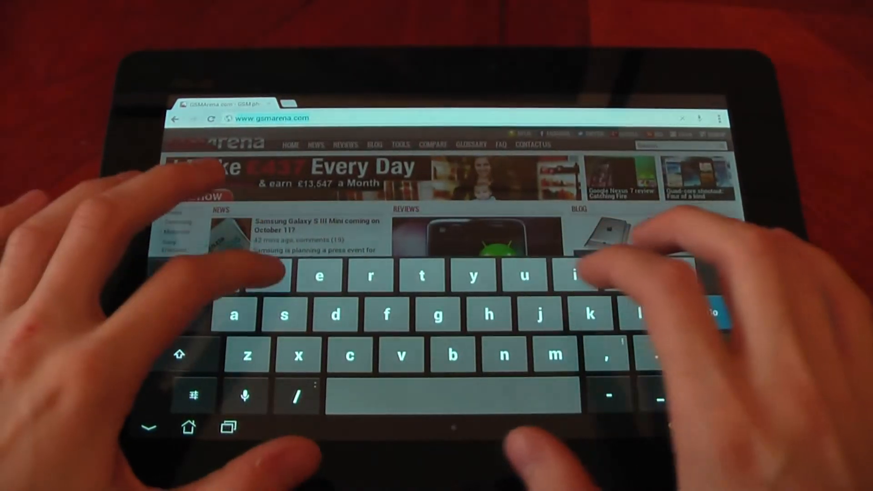
type("www.telegr")
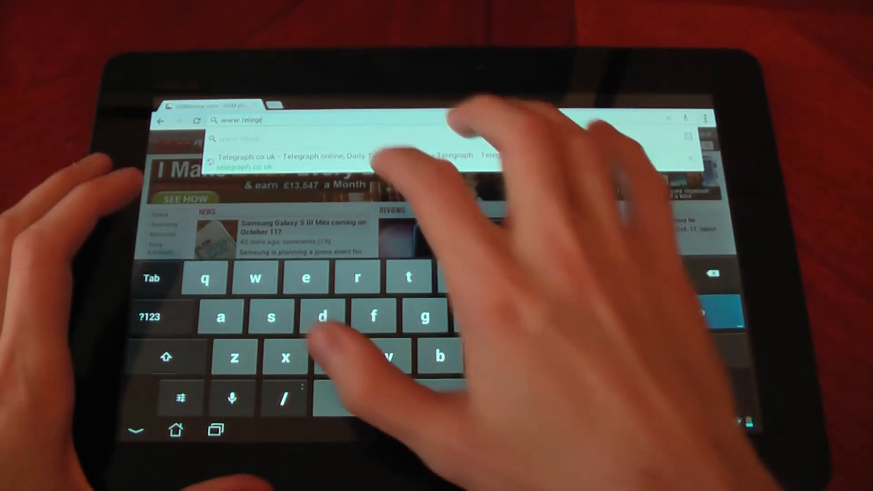
left_click(357, 161)
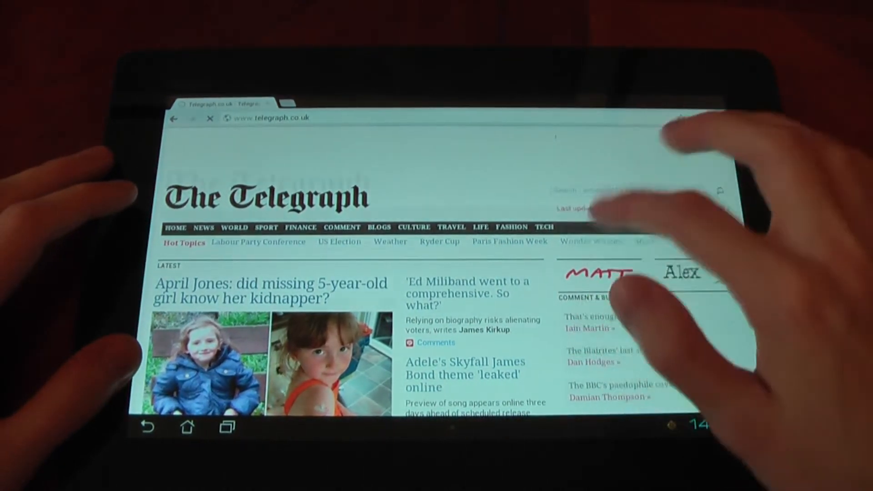
scroll("down", 3)
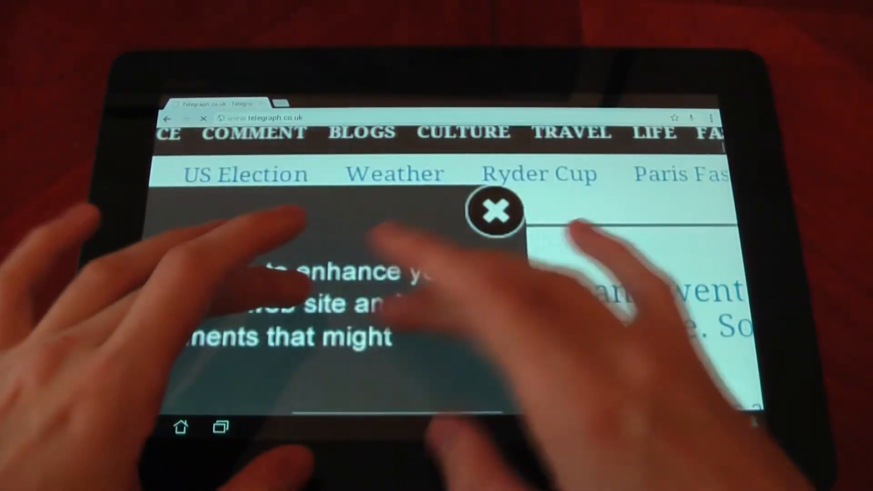
left_click(495, 212)
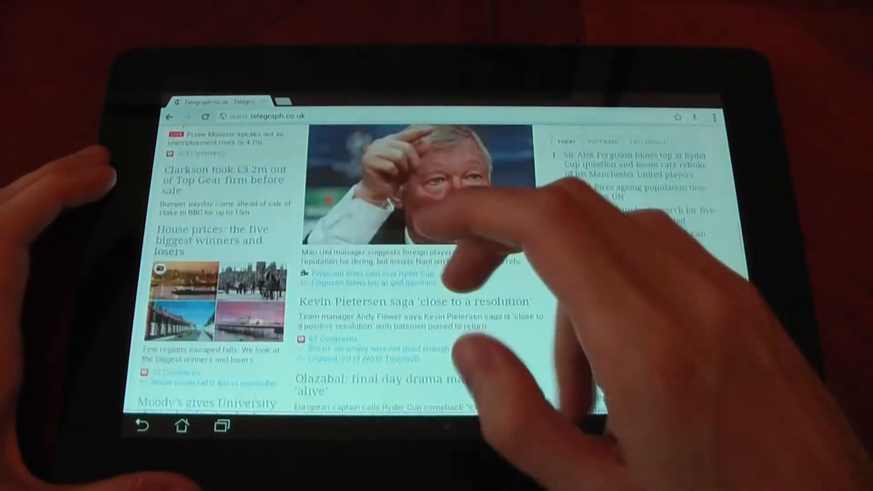
scroll("down", 3)
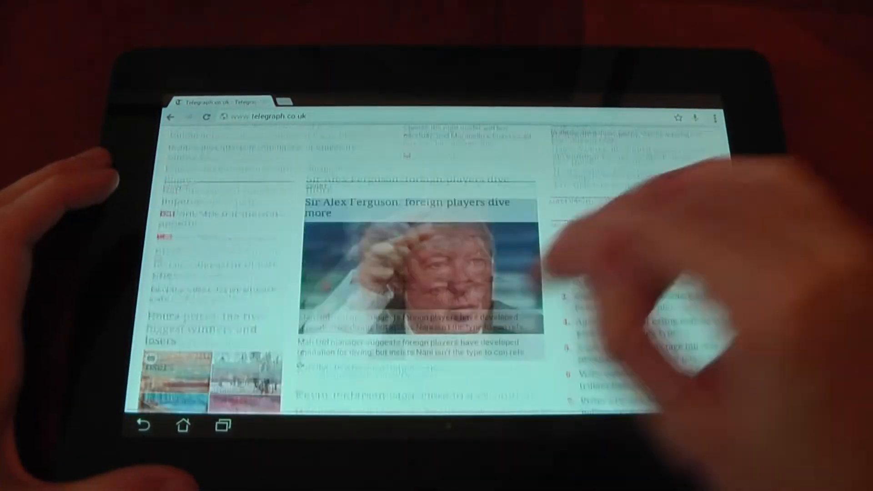
left_click(717, 118)
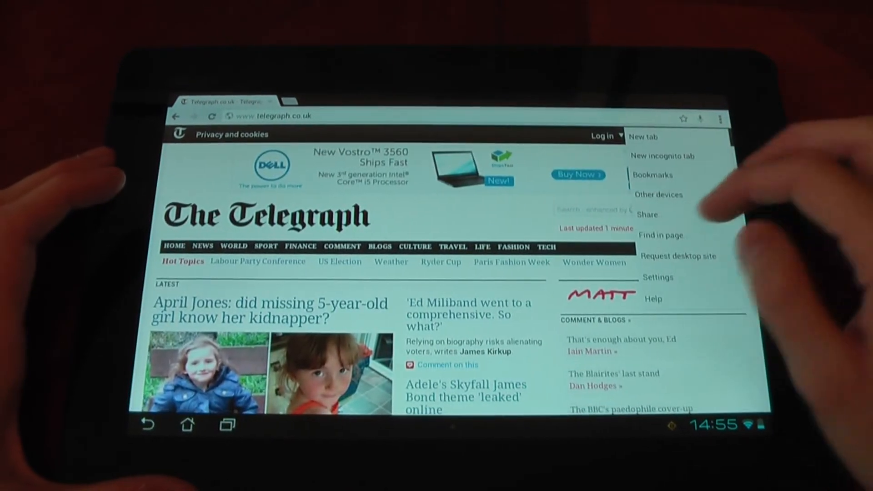
Step: Browse Chrome's settings into the advanced categories and back out
left_click(658, 278)
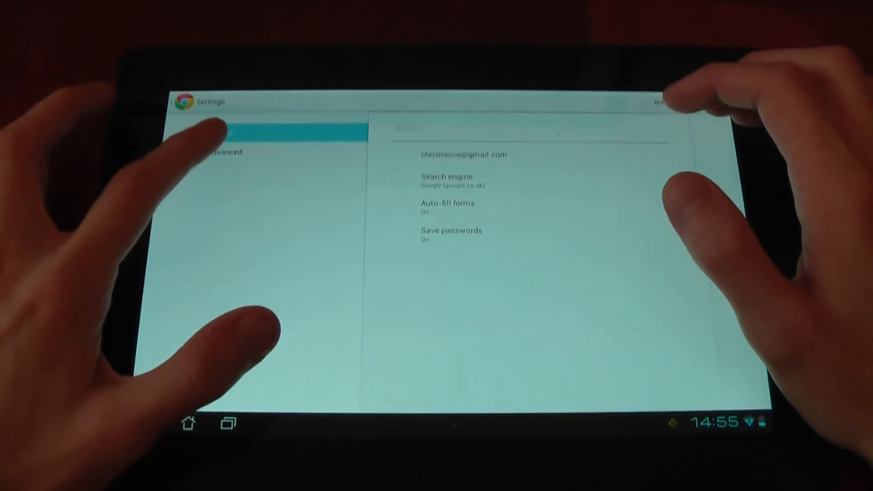
left_click(228, 151)
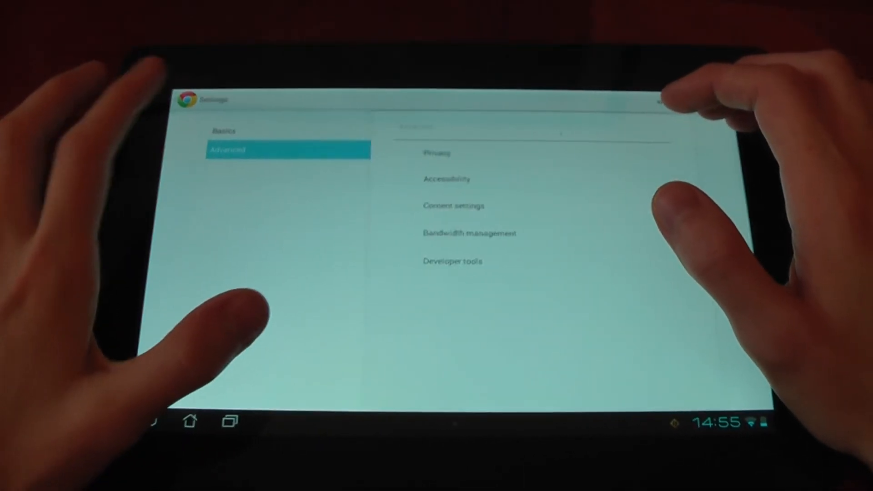
left_click(223, 132)
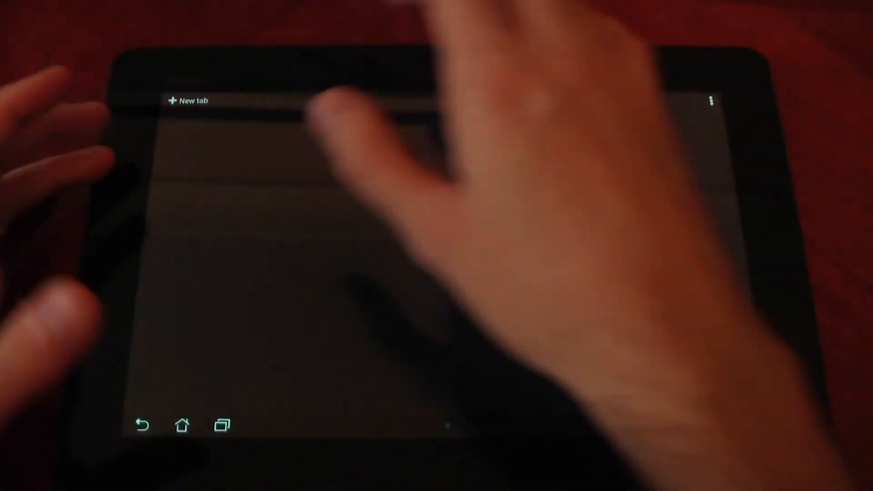
Step: Start a new blank tab from the Chrome menu
left_click(715, 100)
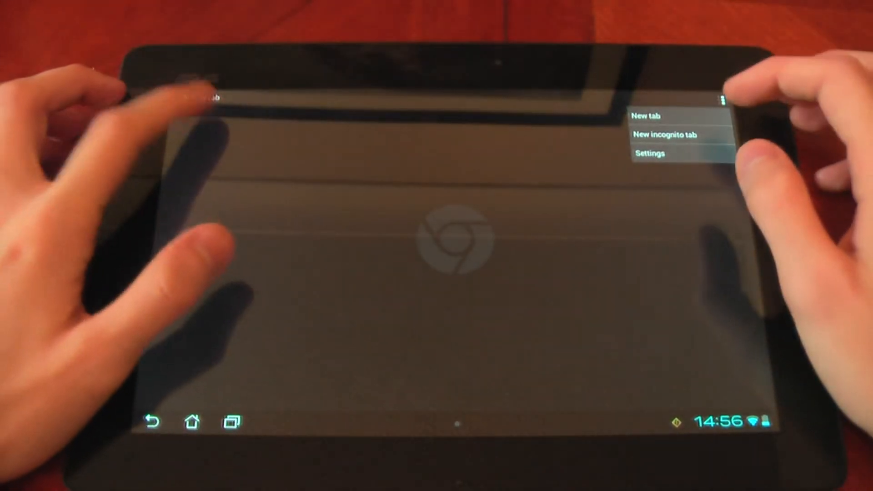
left_click(646, 116)
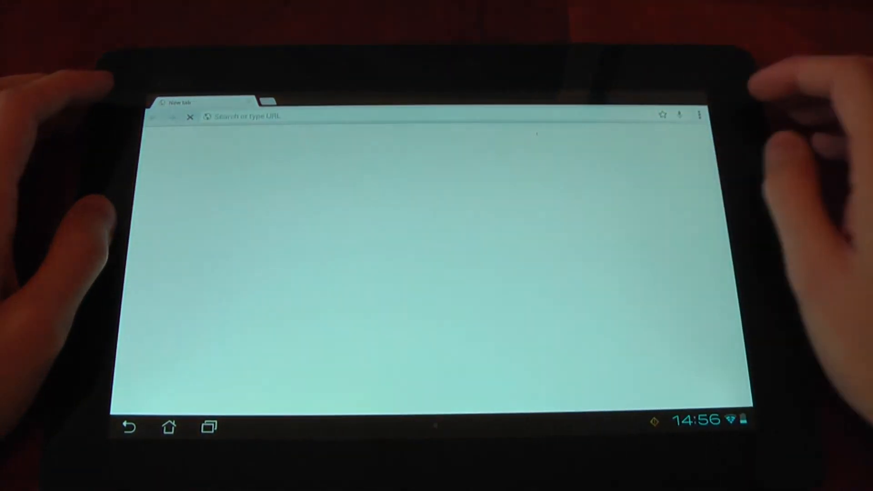
Step: View tabs synced from other devices, select the GSMArena entry, then return to the home screen
left_click(701, 115)
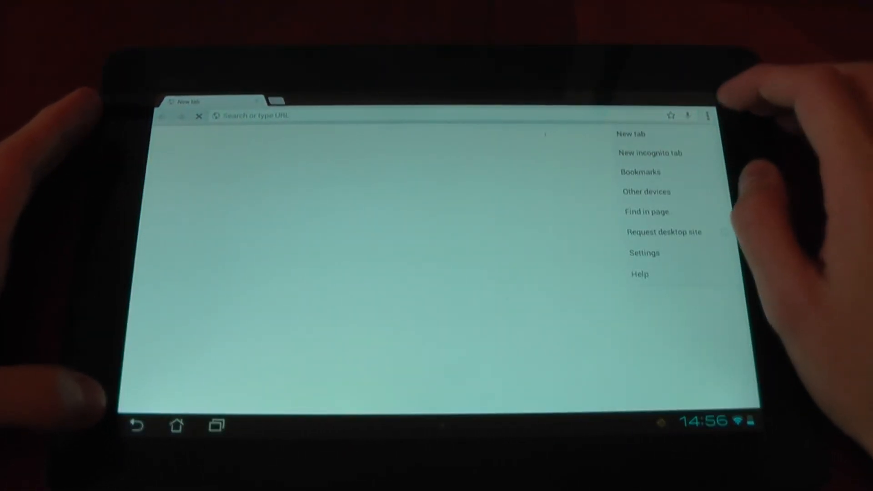
left_click(646, 191)
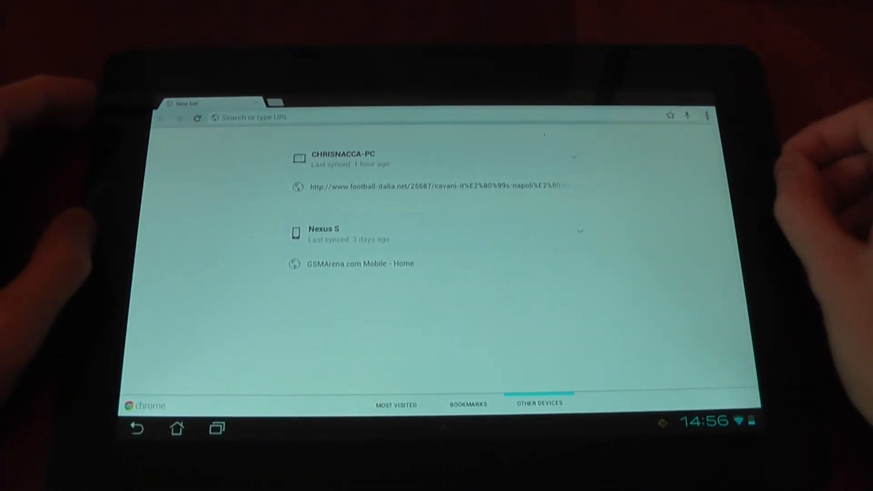
left_click(358, 263)
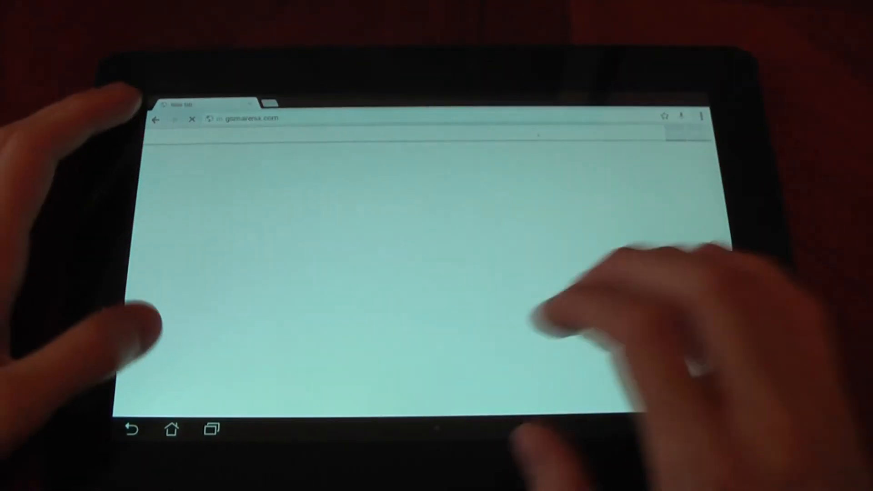
left_click(187, 425)
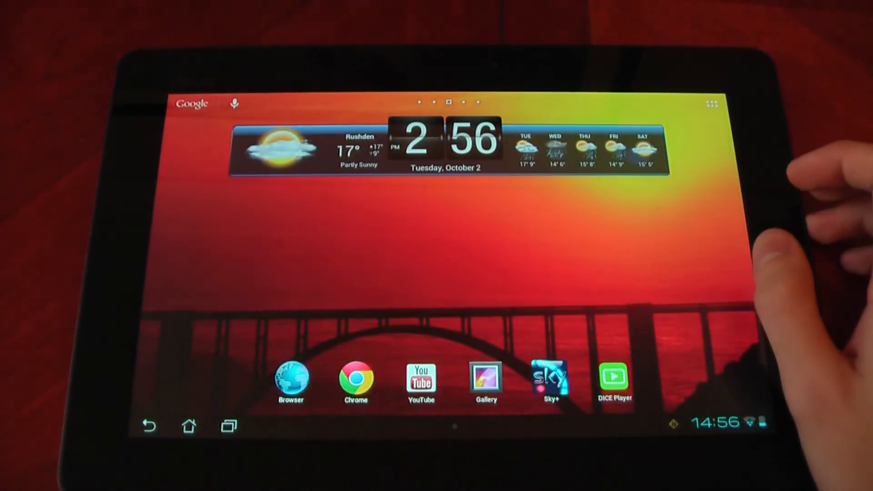